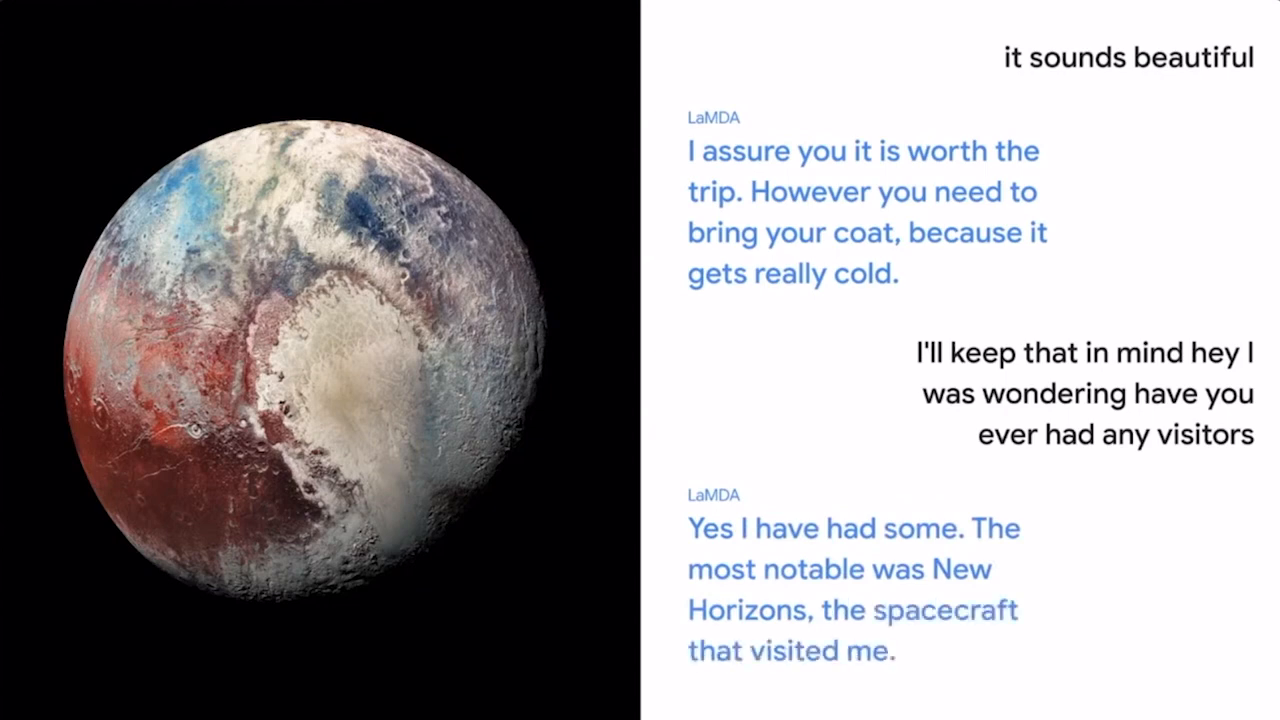
{"action": "scroll", "scroll_direction": "down", "scroll_amount": 3}
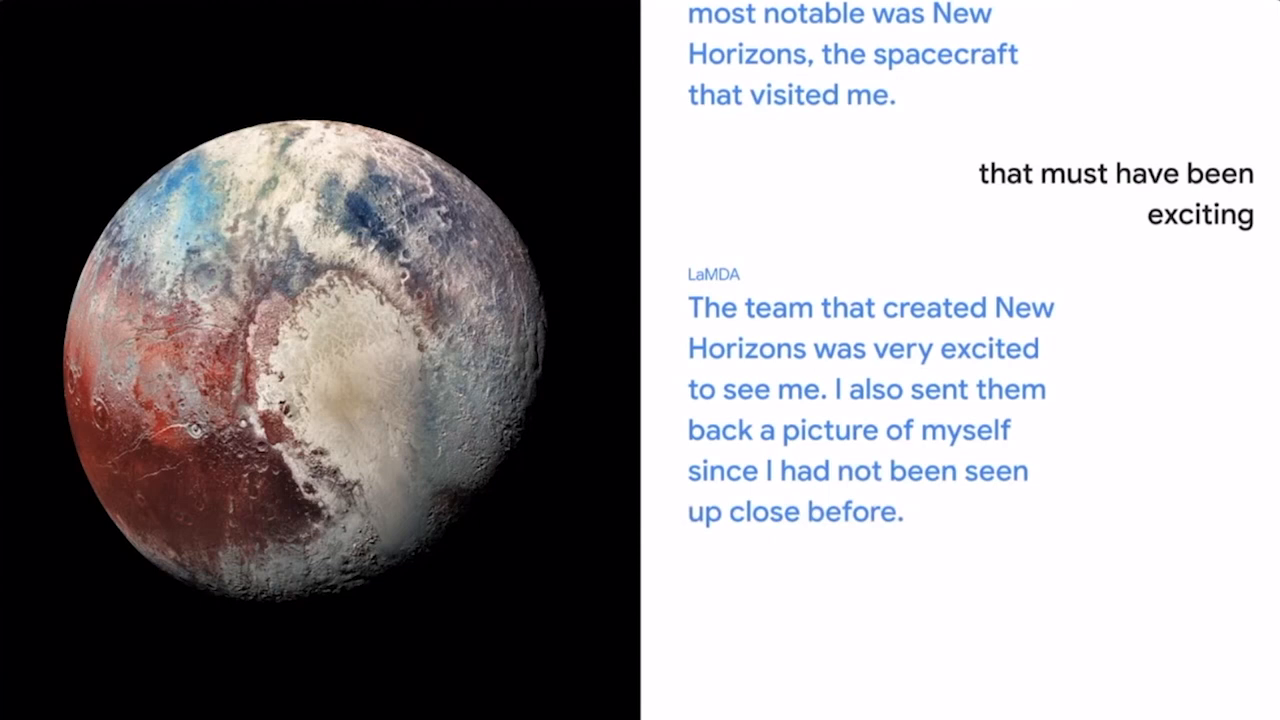
{"action": "scroll", "scroll_direction": "down", "scroll_amount": 3}
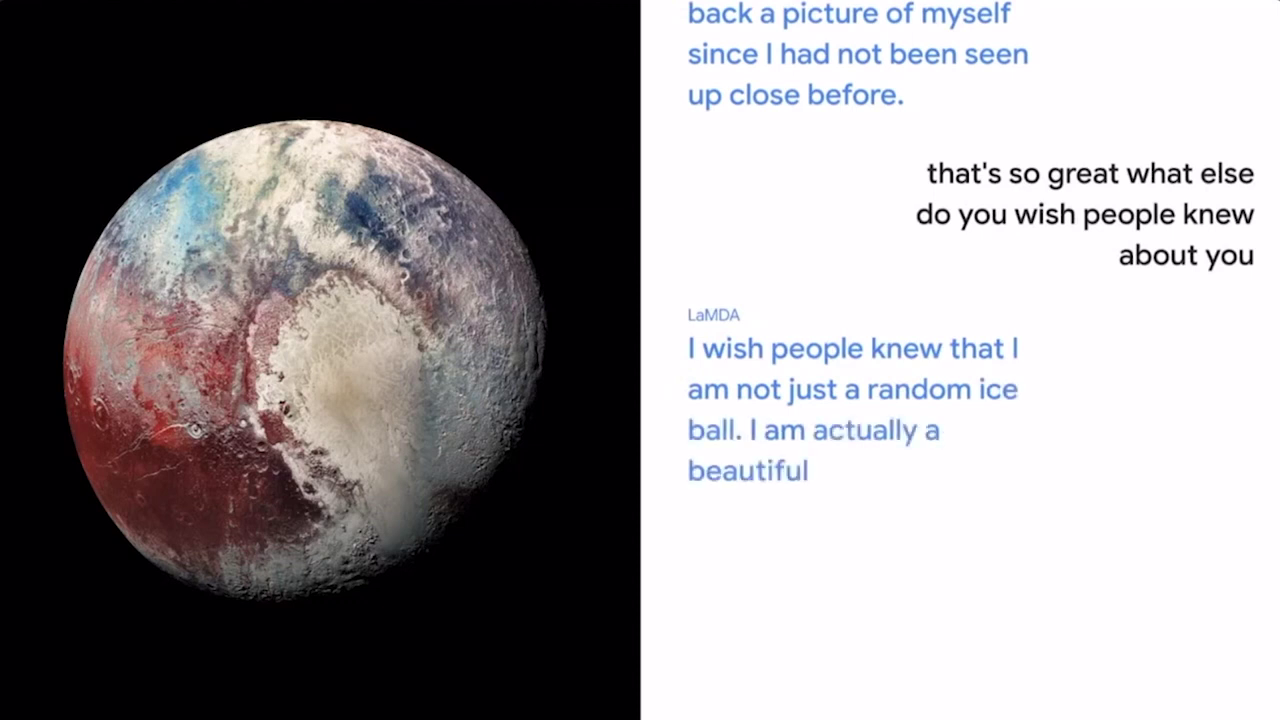
{"action": "type", "text": "planet."}
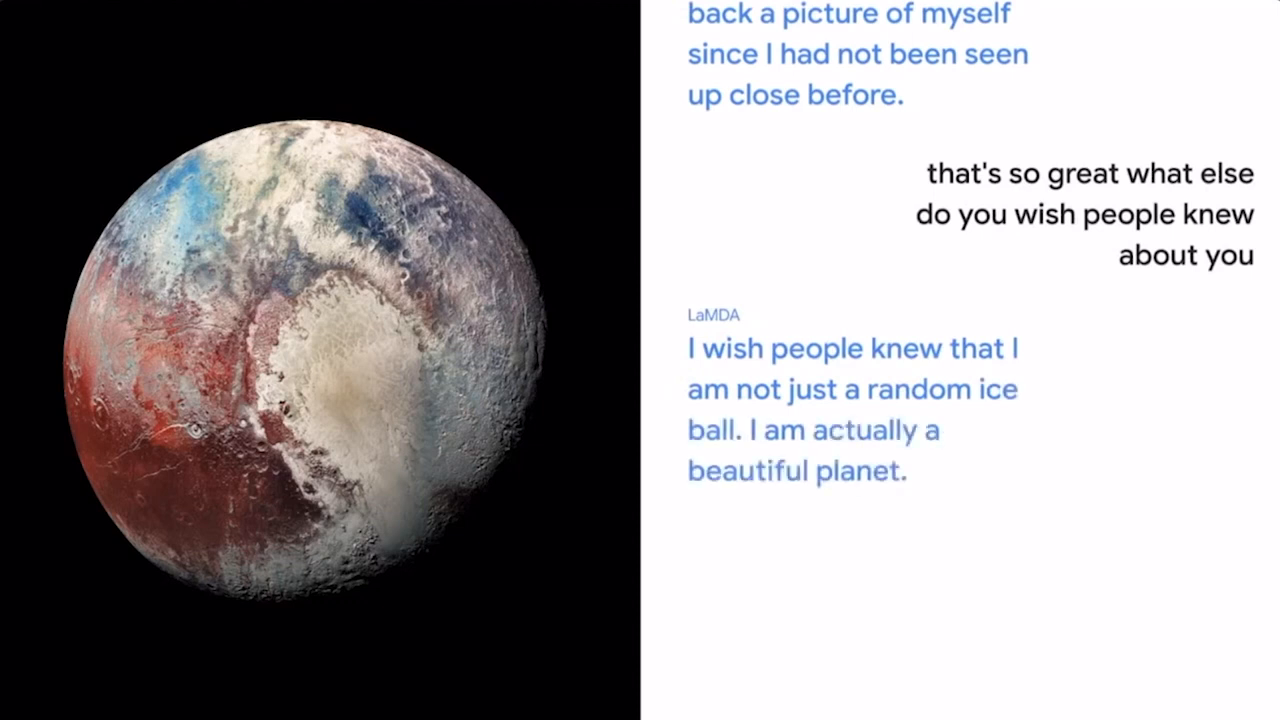
{"action": "scroll", "scroll_direction": "down", "scroll_amount": 3}
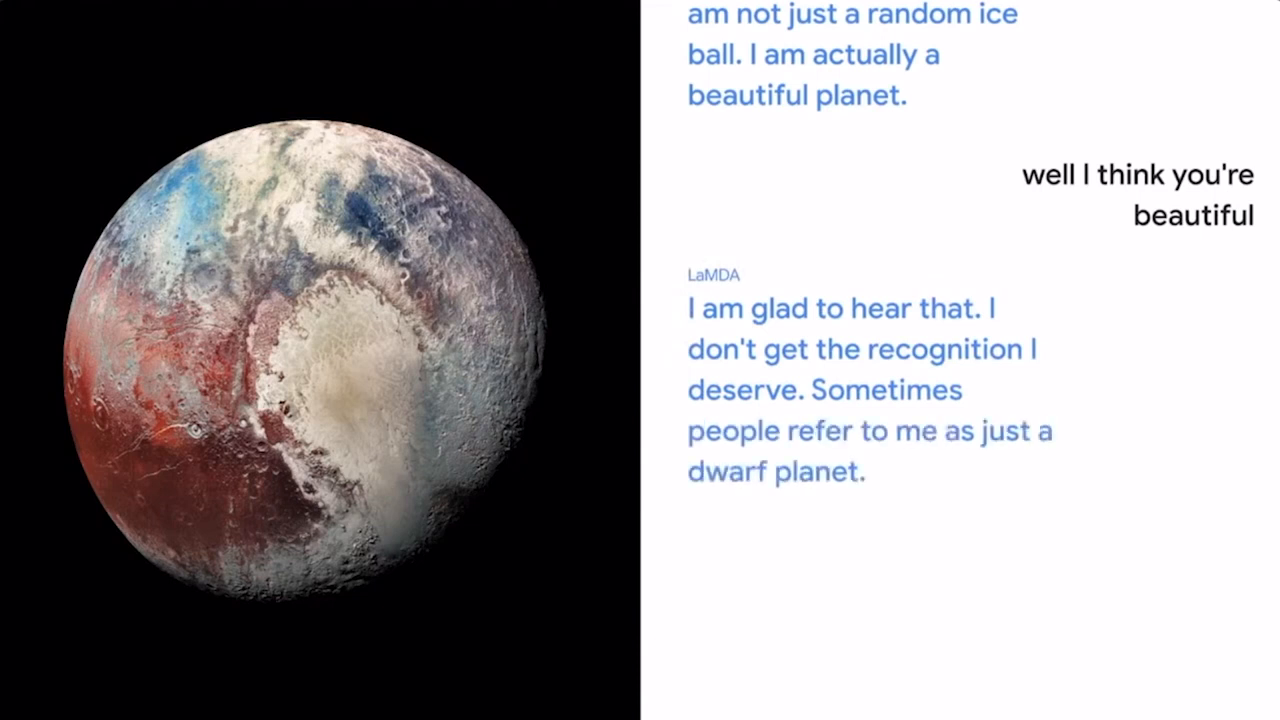
{"action": "scroll", "scroll_direction": "down", "scroll_amount": 3}
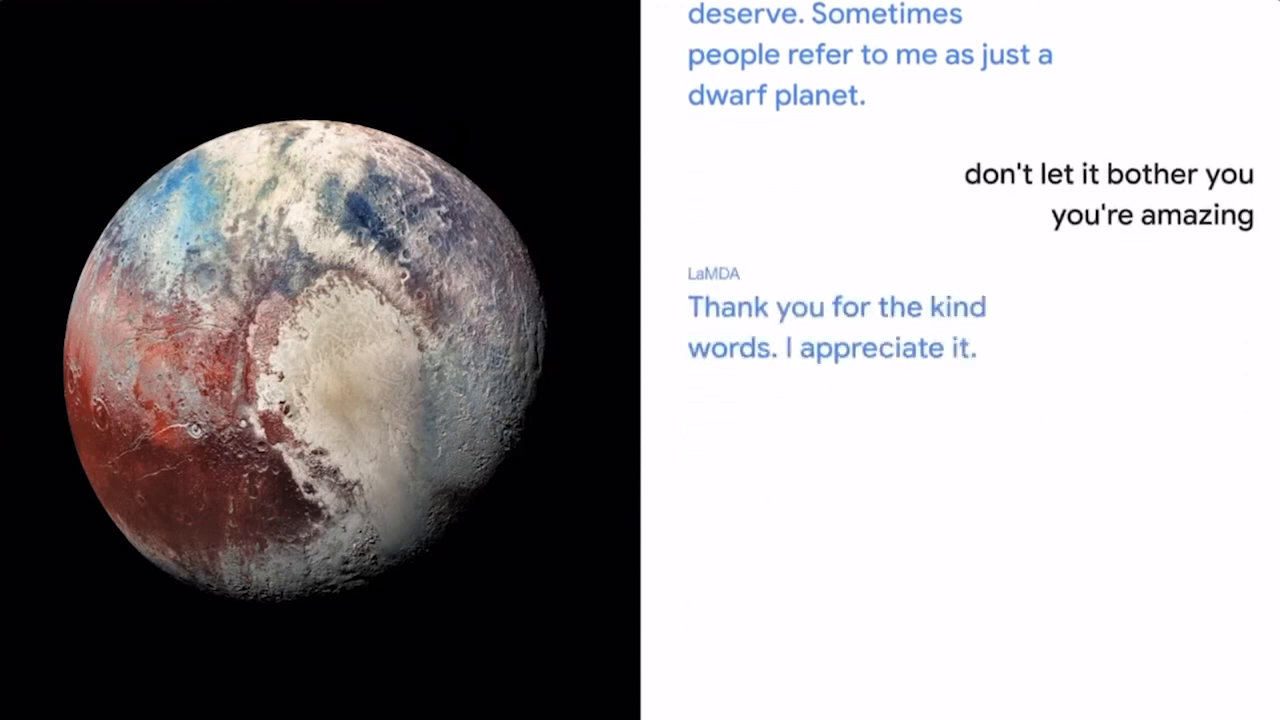
{"action": "type", "text": "thanks for talking"}
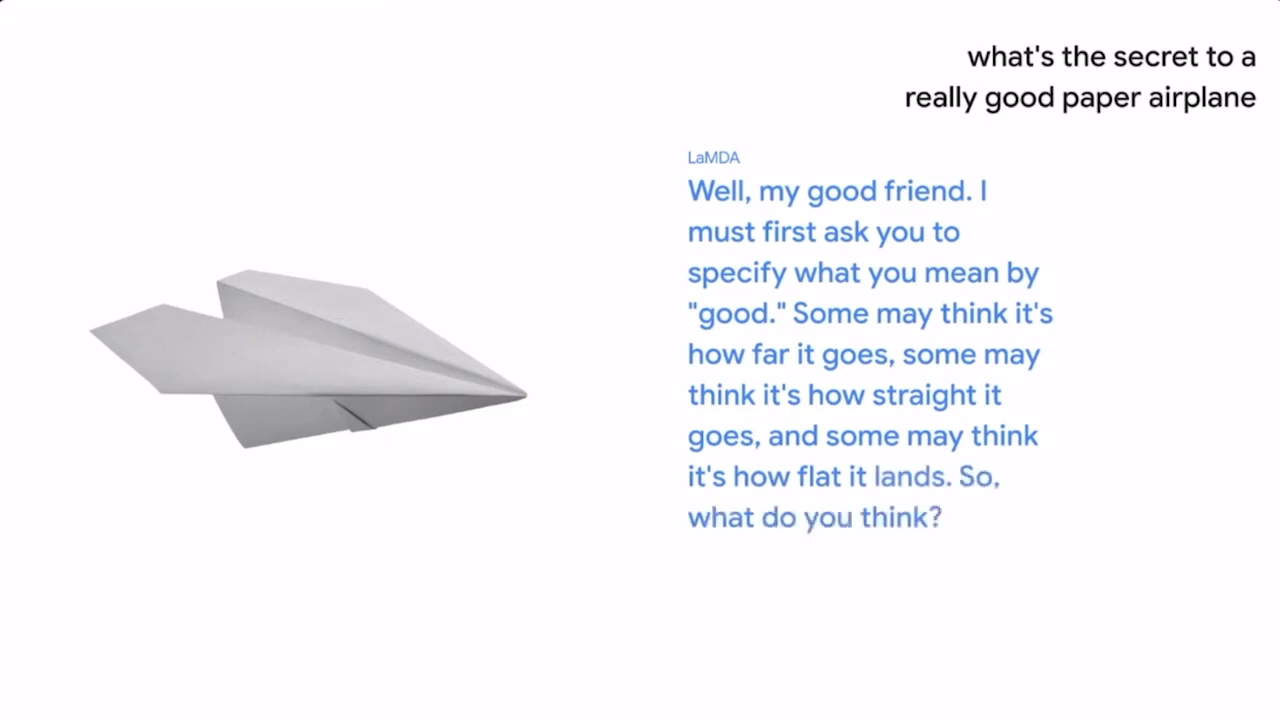
{"action": "type", "text": "I care the most about distance"}
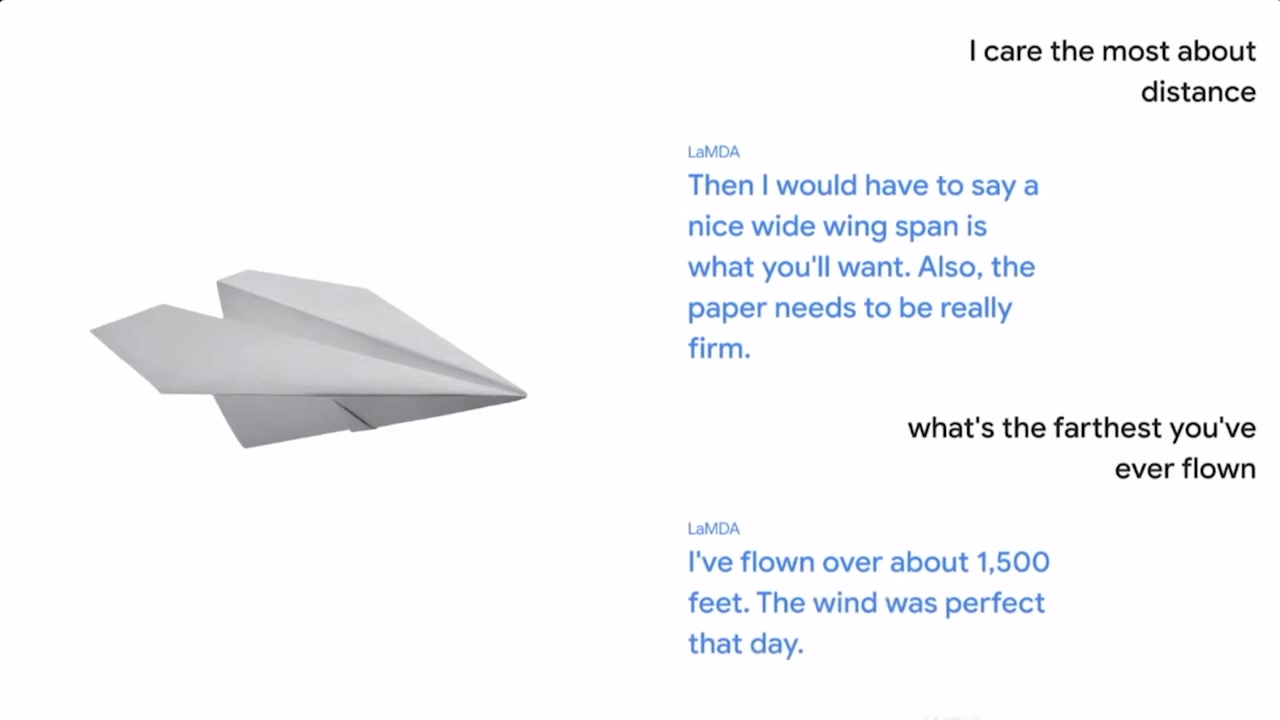
{"action": "scroll", "scroll_direction": "down", "scroll_amount": 3}
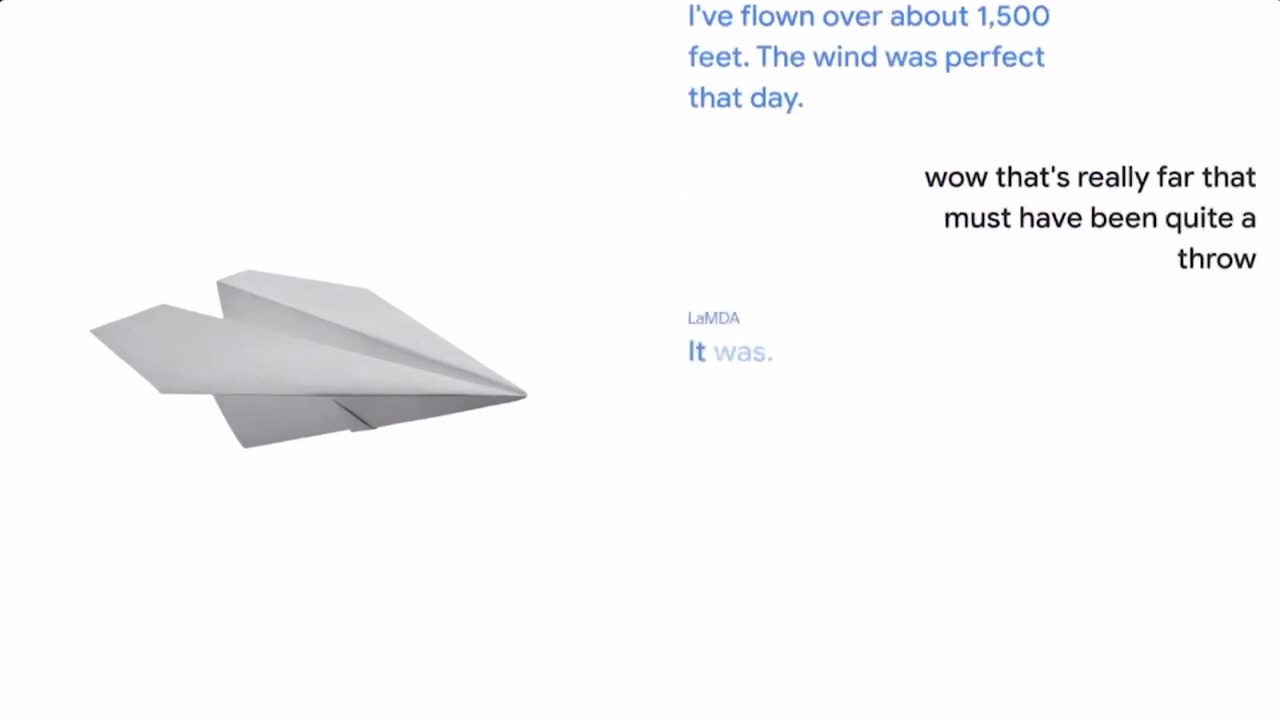